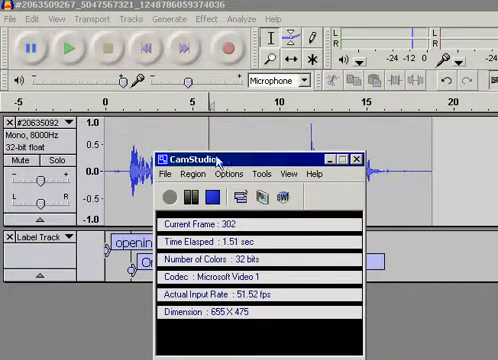
- Start a new label after the last phrase in the label track
{"action": "left_click", "coordinate": [356, 156]}
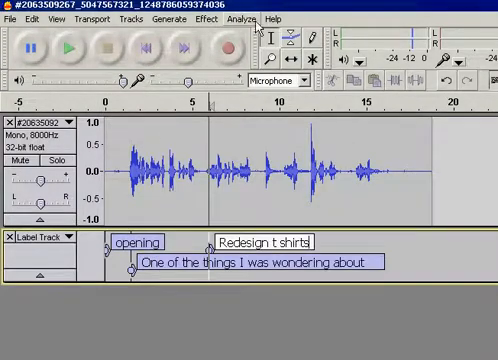
{"action": "left_click", "coordinate": [276, 18]}
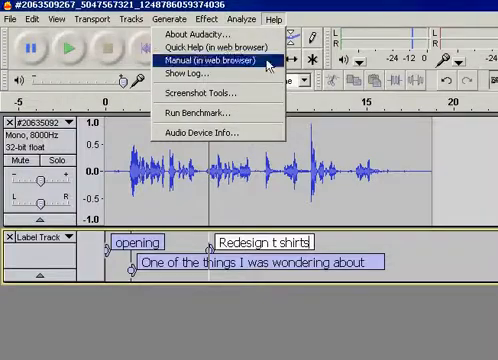
{"action": "mouse_move", "coordinate": [210, 48]}
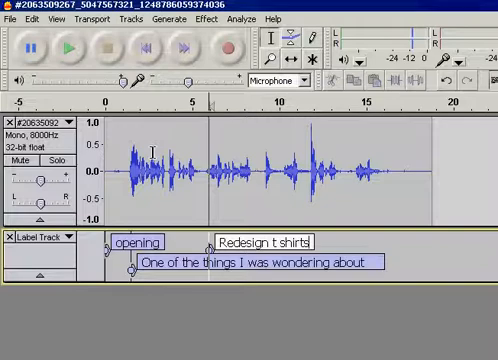
{"action": "mouse_move", "coordinate": [204, 68]}
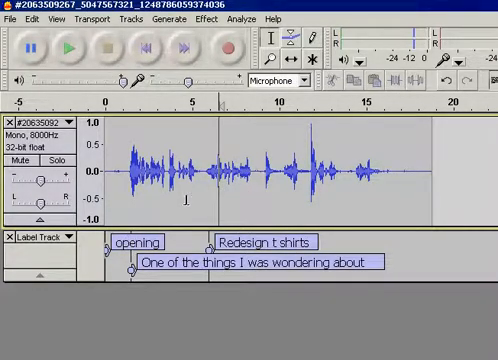
{"action": "left_click", "coordinate": [314, 242]}
{"action": "type", "text": "so that "}
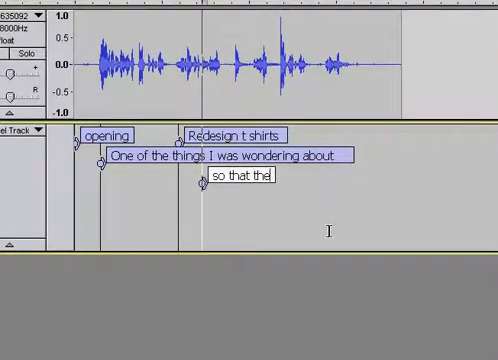
- Finish the label wording with the transcribed phrase text
{"action": "type", "text": "they can be sue"}
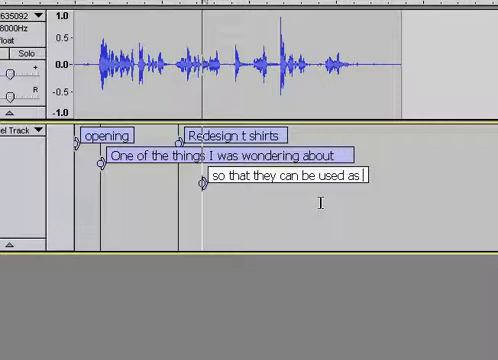
{"action": "type", "text": "hand bags"}
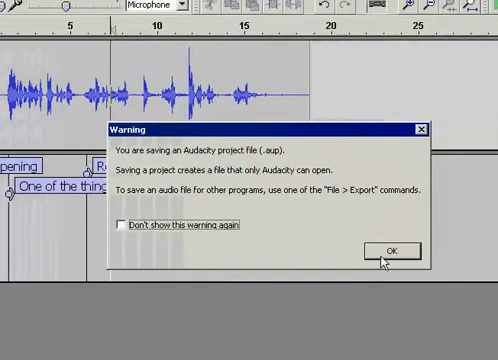
- Confirm the .aup warning and save the project into the Temp folder
{"action": "left_click", "coordinate": [388, 250]}
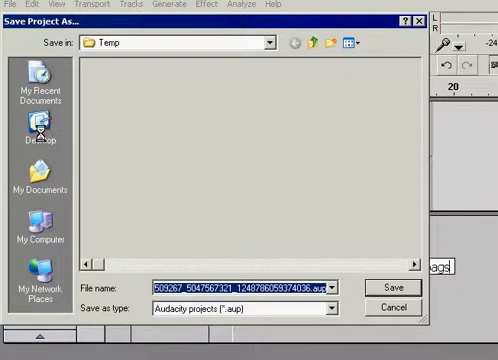
{"action": "left_click", "coordinate": [384, 288]}
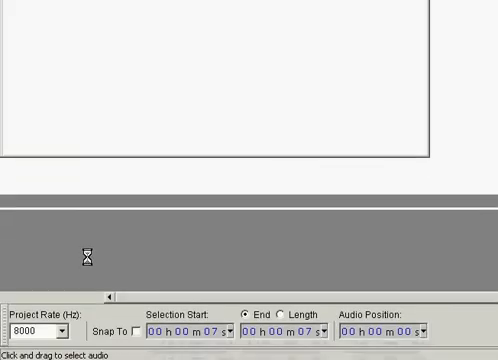